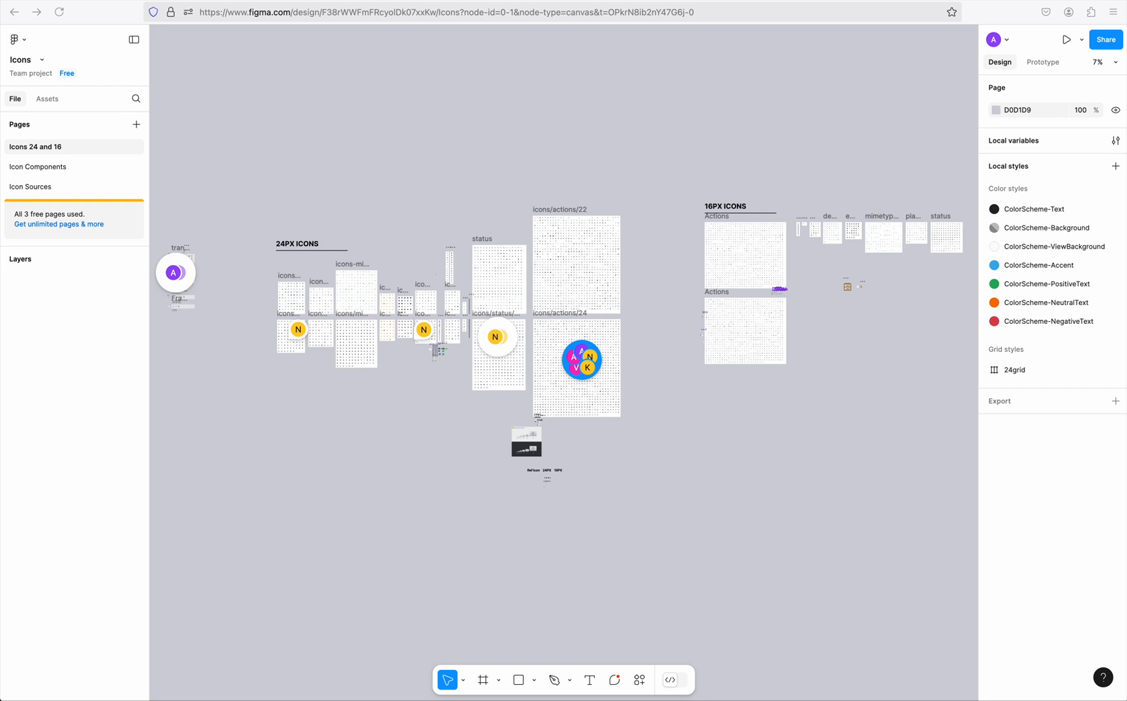
pyautogui.moveTo(747, 419)
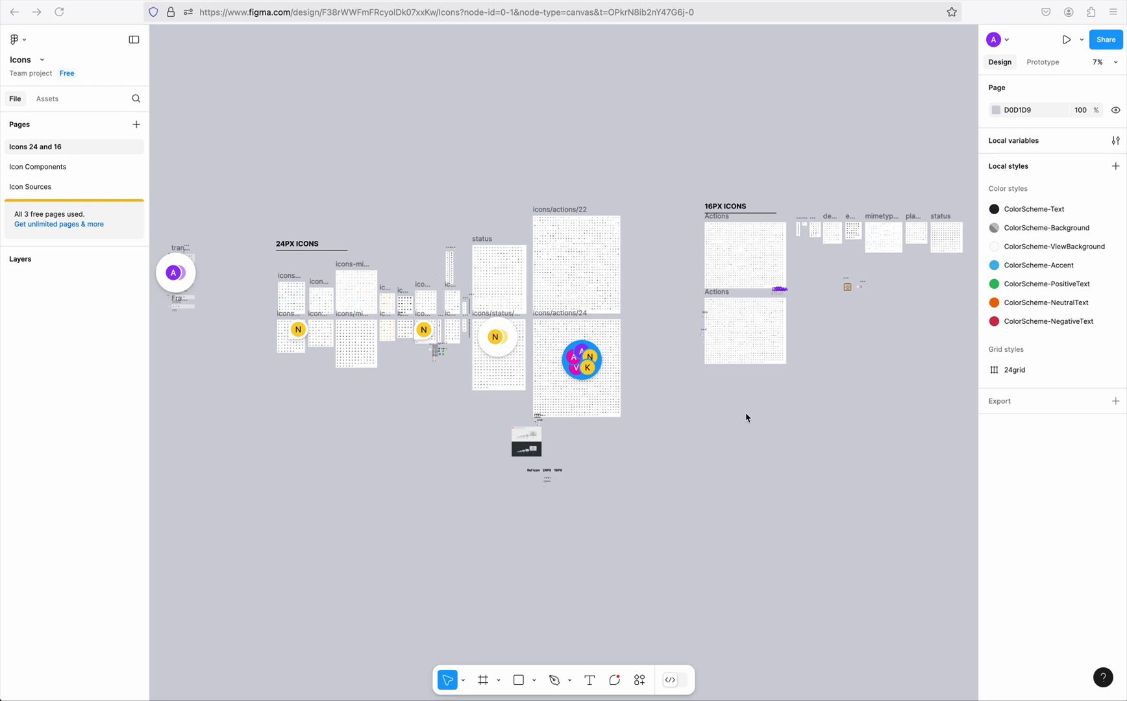
pyautogui.moveTo(661, 402)
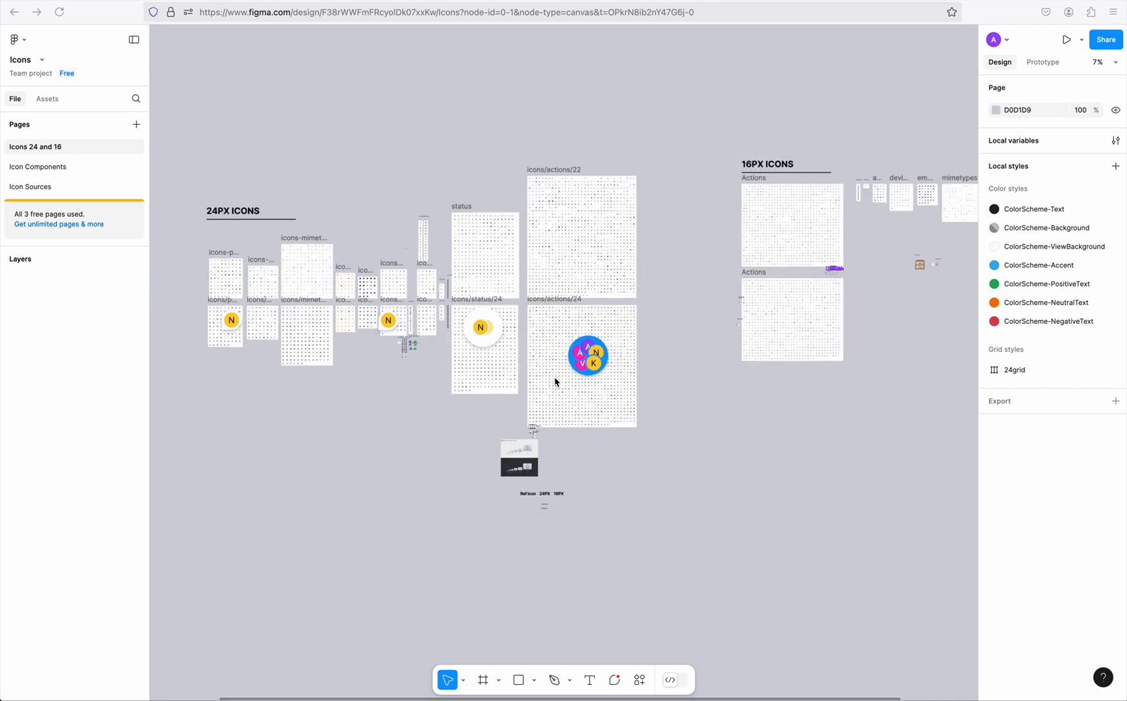
# Step: Zoom into the icons/actions/24 frame to about 74% so individual icons are readable
pyautogui.scroll(3)
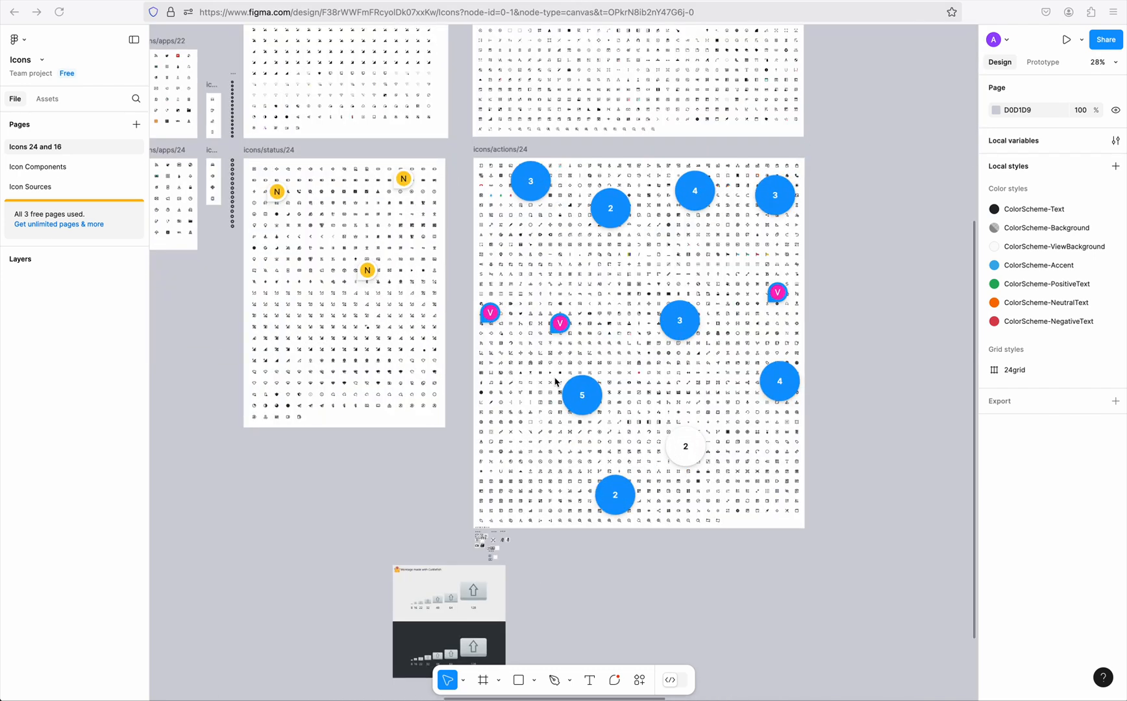
pyautogui.moveTo(755, 570)
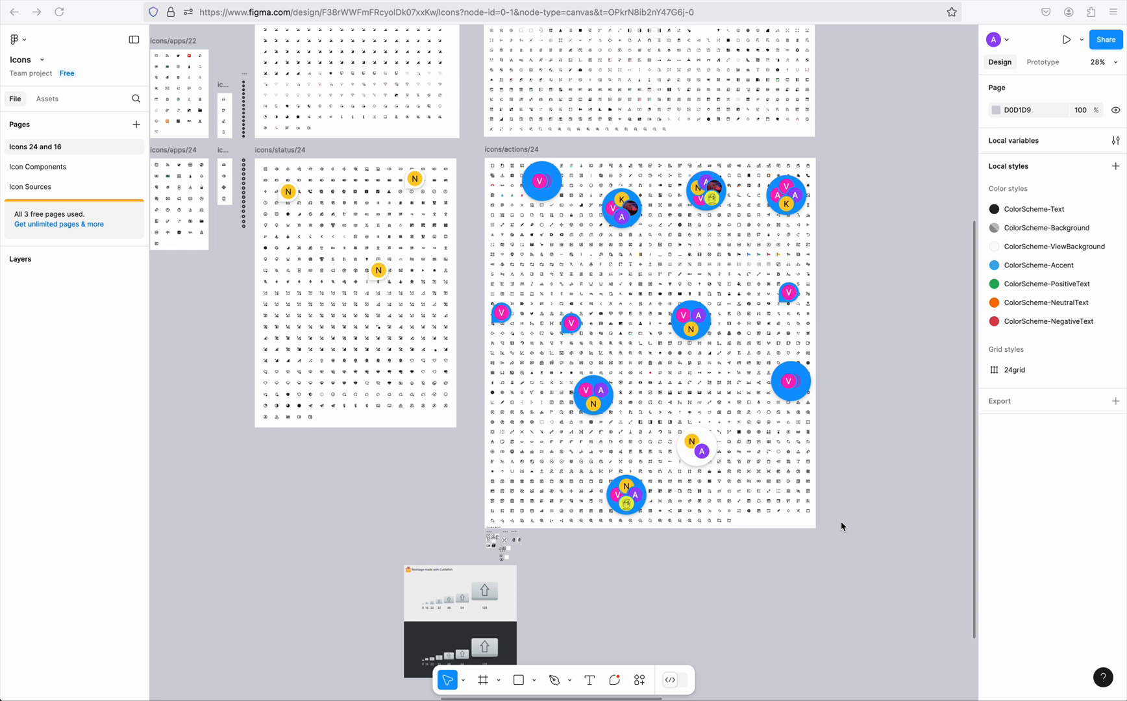
pyautogui.moveTo(813, 508)
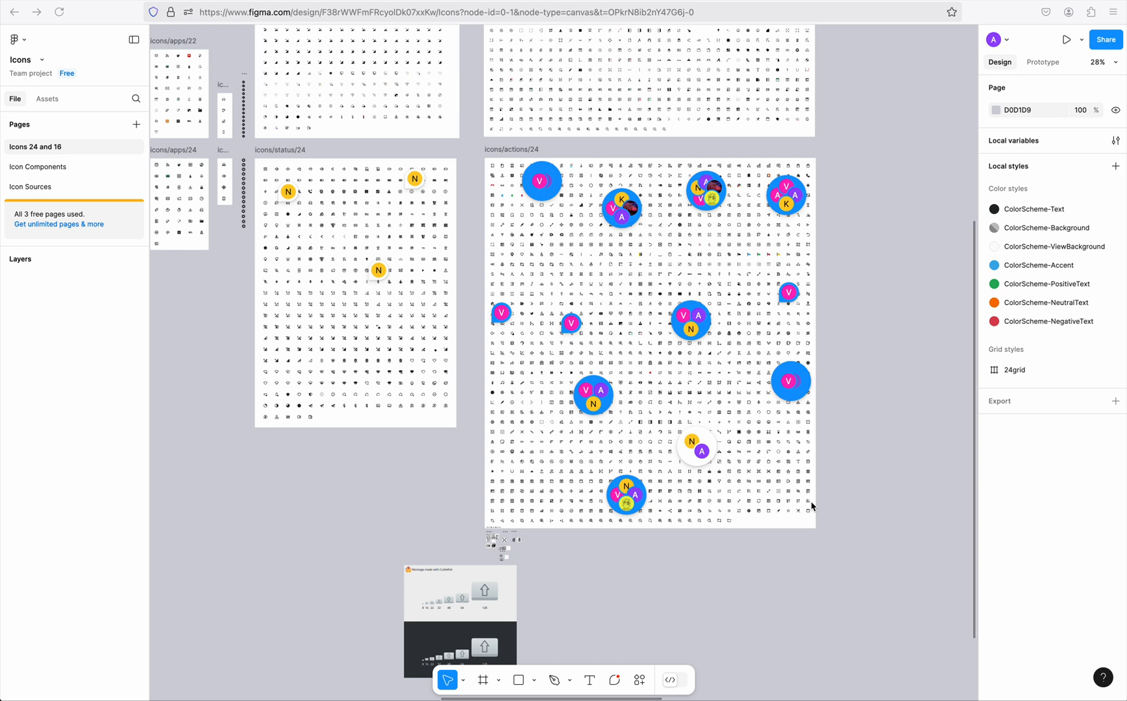
pyautogui.moveTo(845, 483)
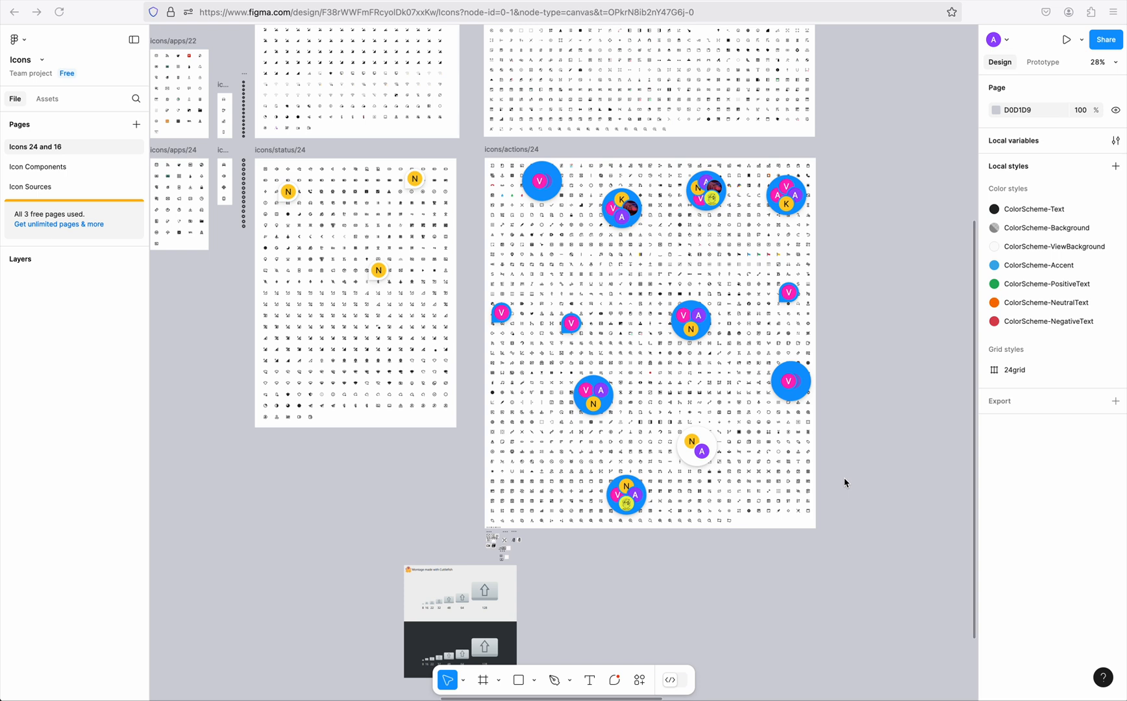
pyautogui.scroll(-3)
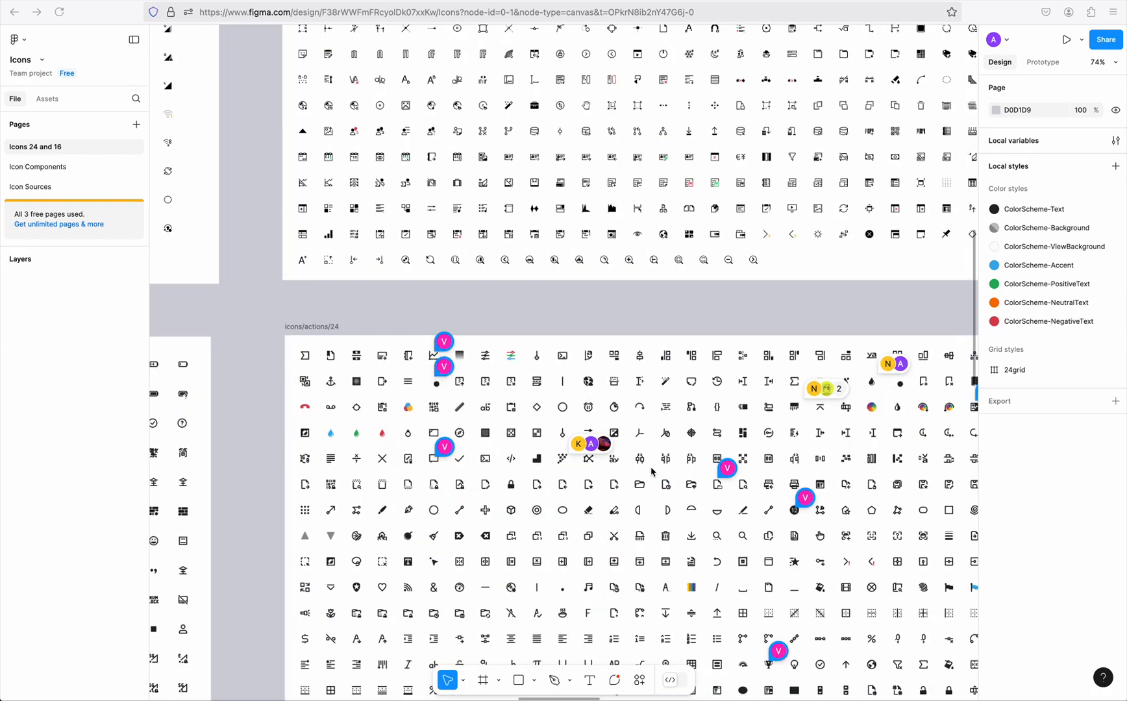
# Step: Pan to the 16PX ICONS Actions frame and zoom to about 163%
pyautogui.scroll(-3)
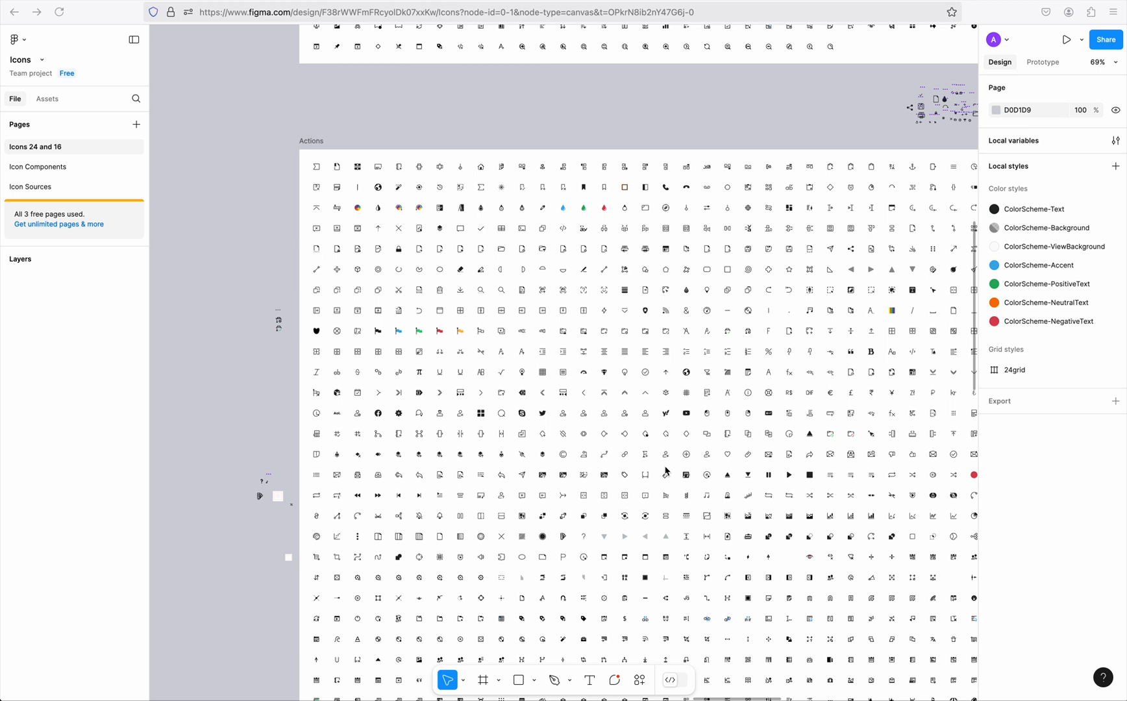
pyautogui.moveTo(642, 288)
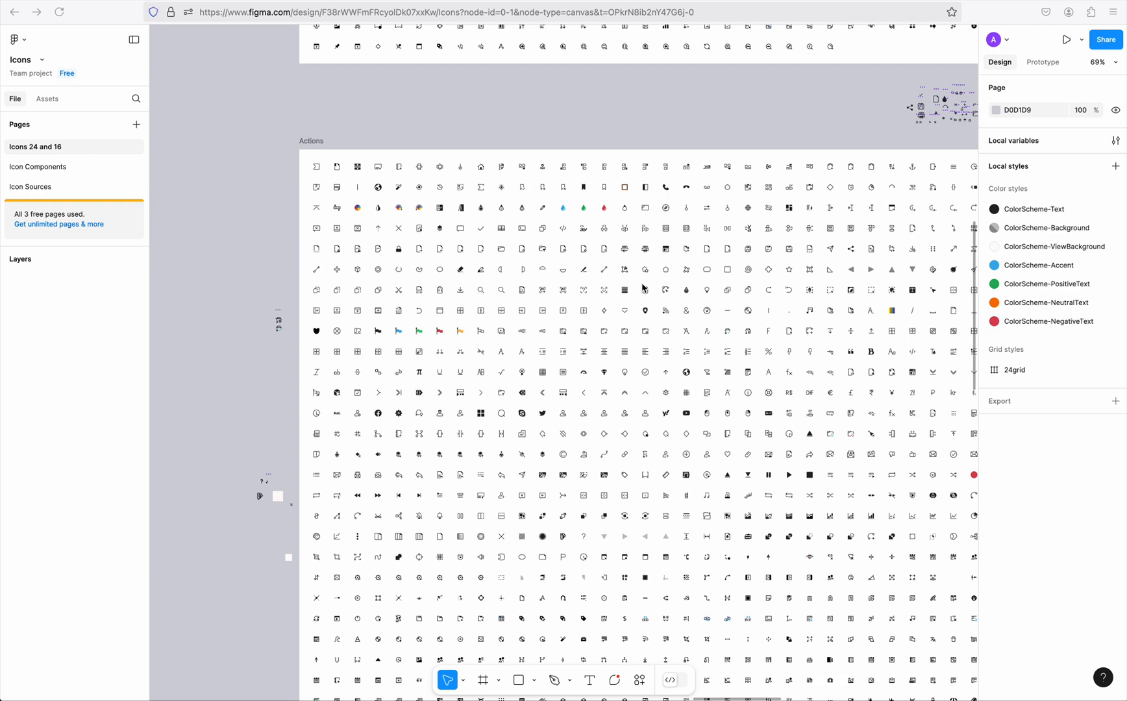
pyautogui.moveTo(754, 395)
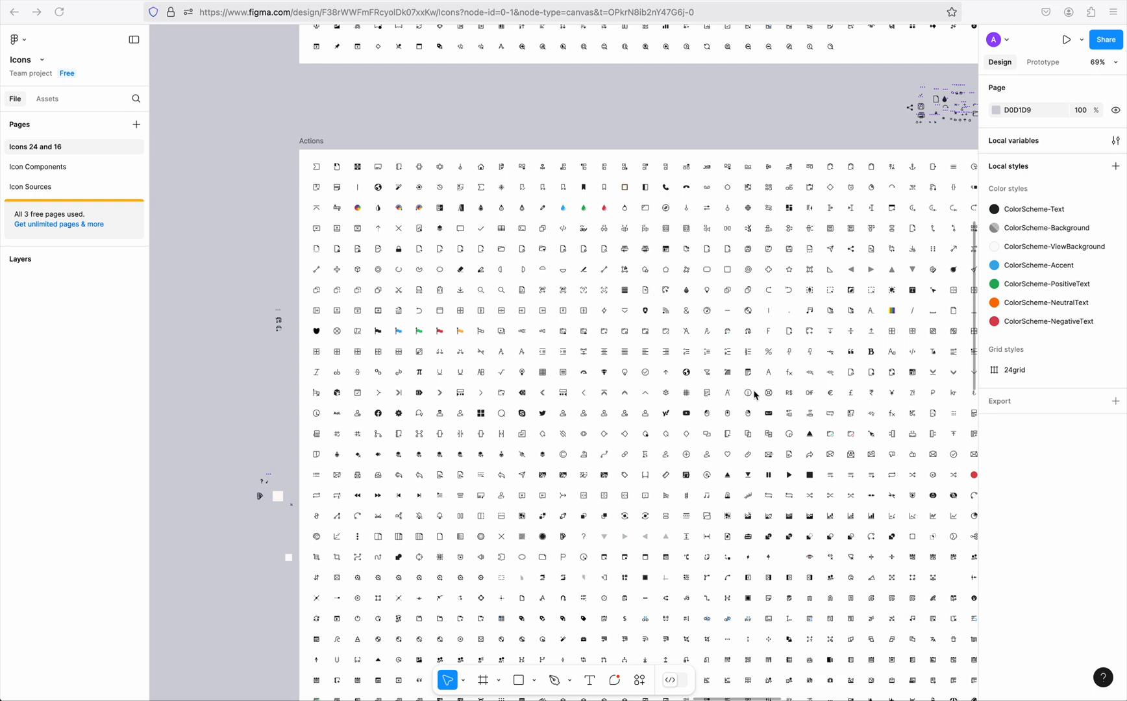
pyautogui.scroll(3)
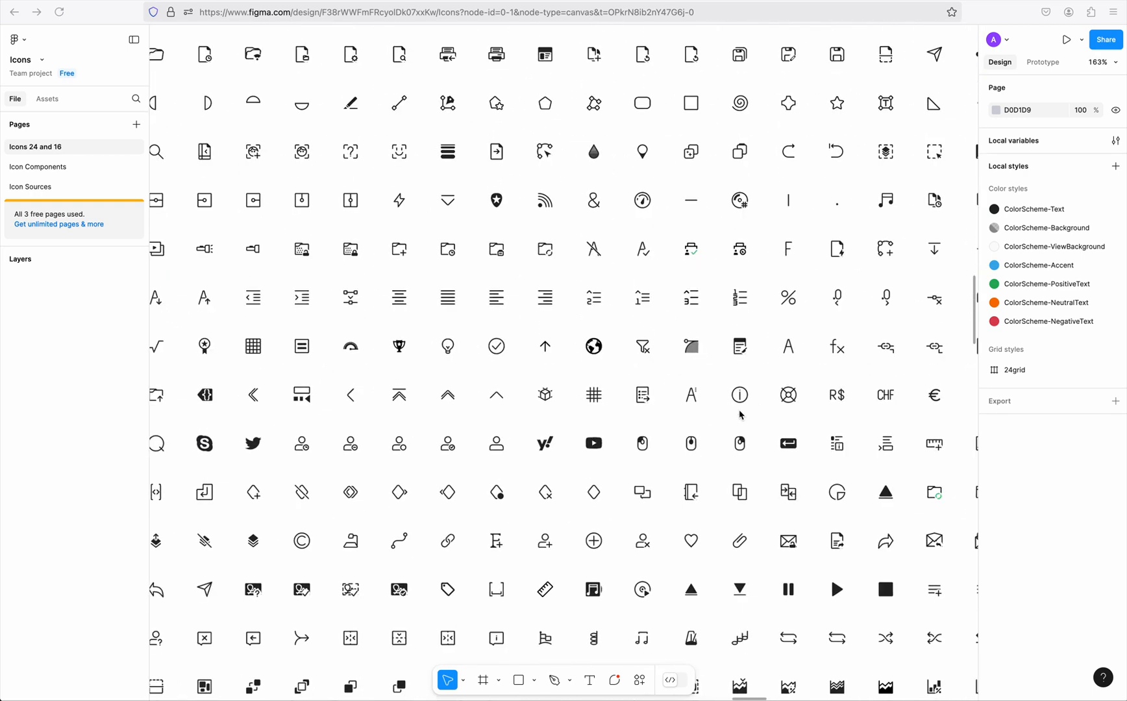
# Step: Zoom out to about 45% so the whole Actions frame fits
pyautogui.scroll(-3)
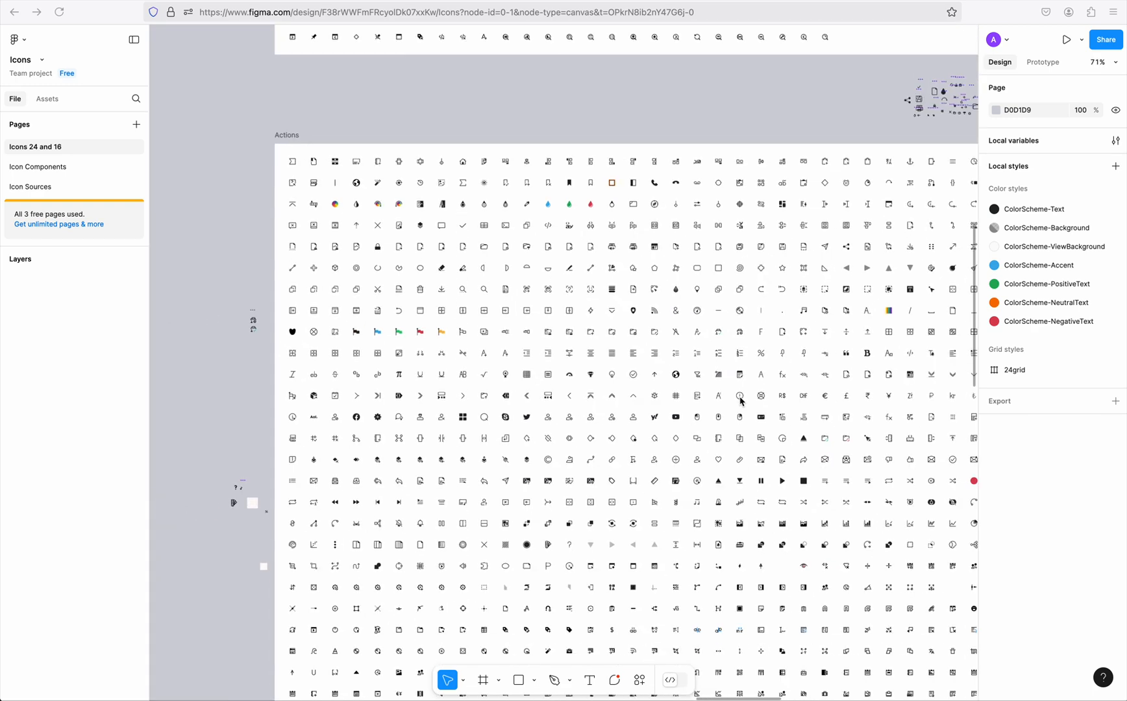
pyautogui.moveTo(737, 393)
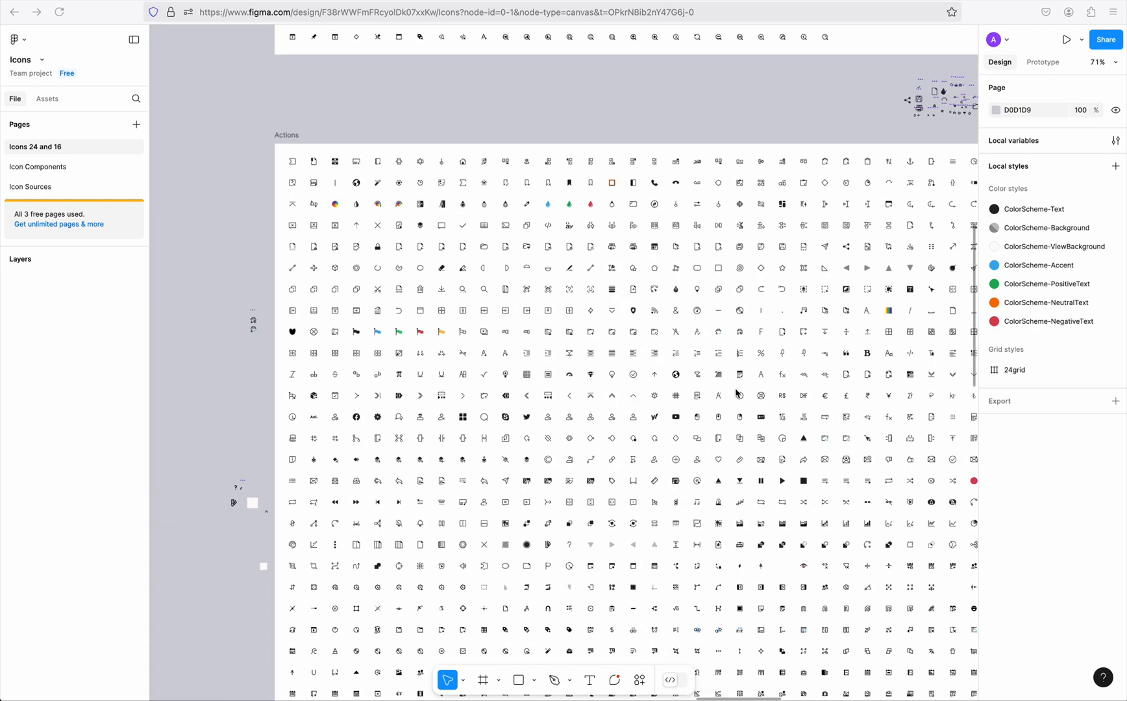
pyautogui.moveTo(250, 389)
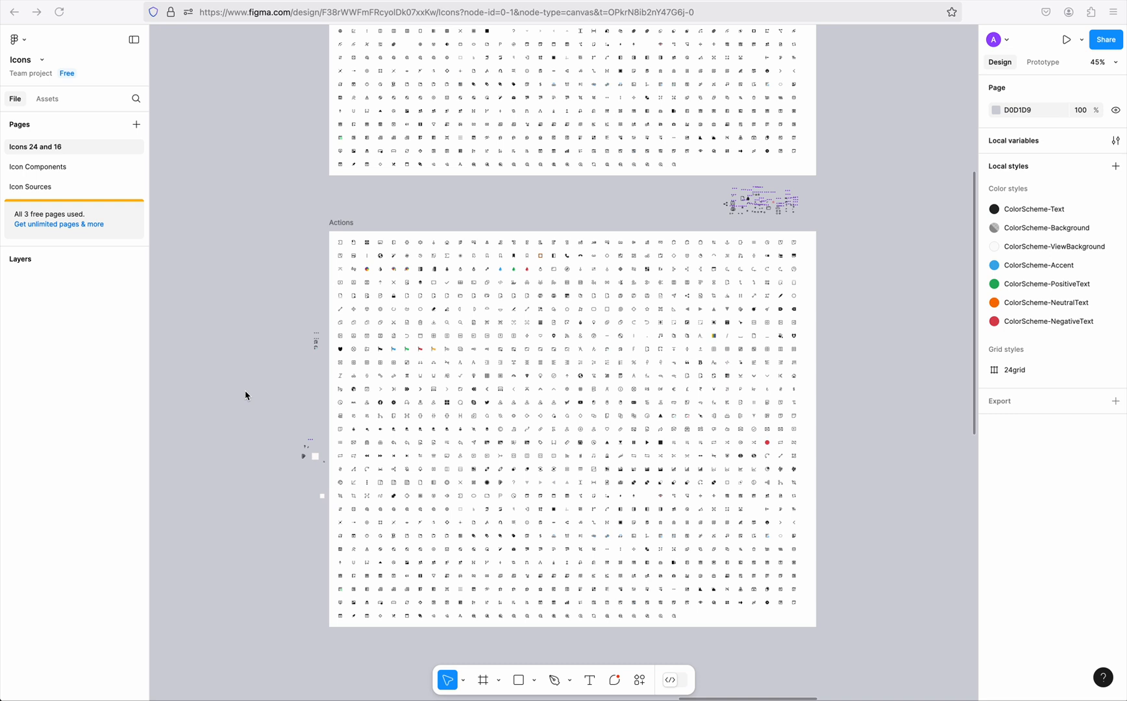
pyautogui.moveTo(250, 397)
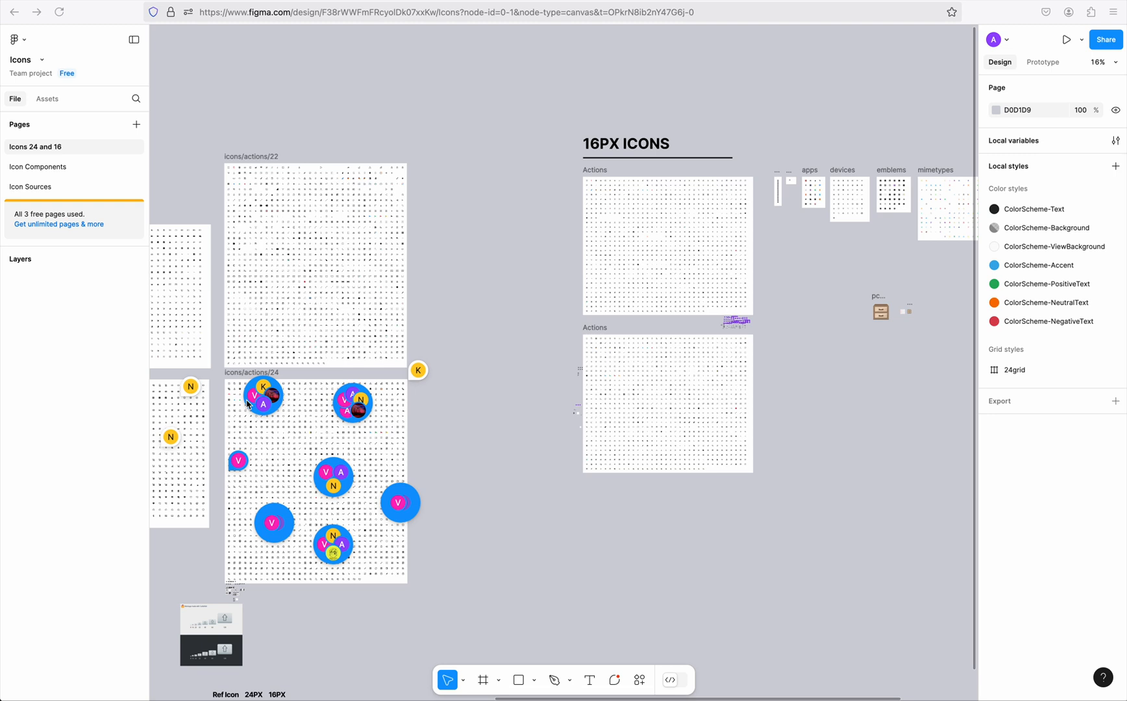
pyautogui.moveTo(370, 353)
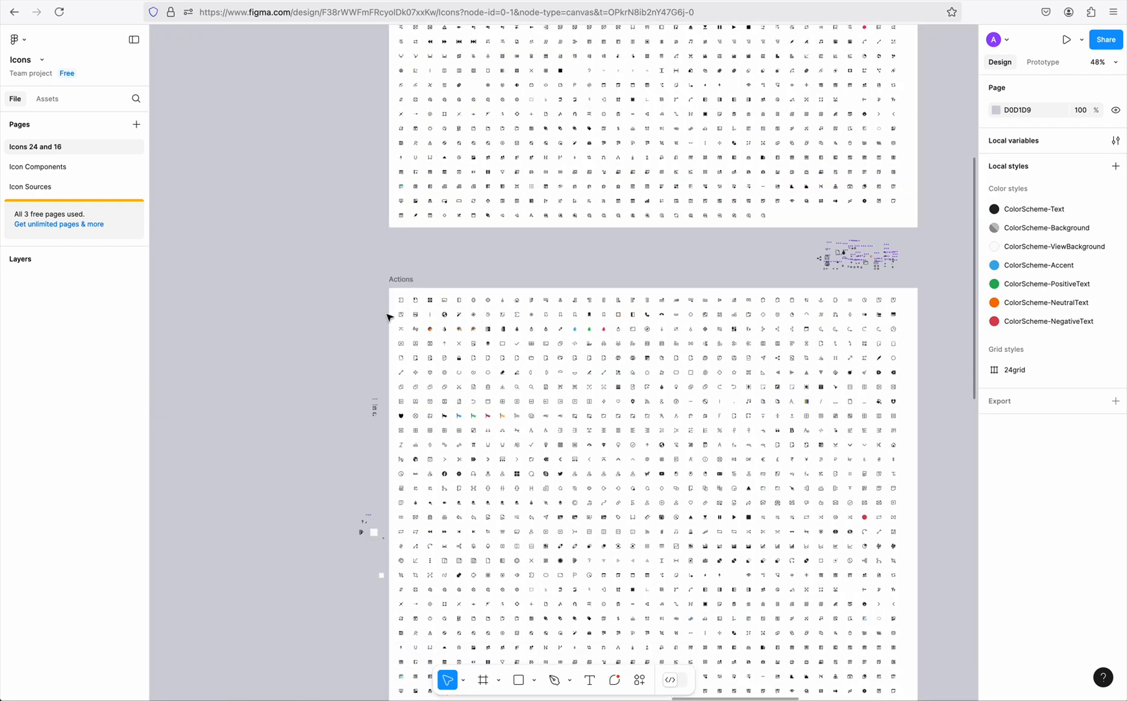
# Step: Select the Actions frame to view its auto layout, then select the 16×16 im-identi.ca icon
pyautogui.click(401, 280)
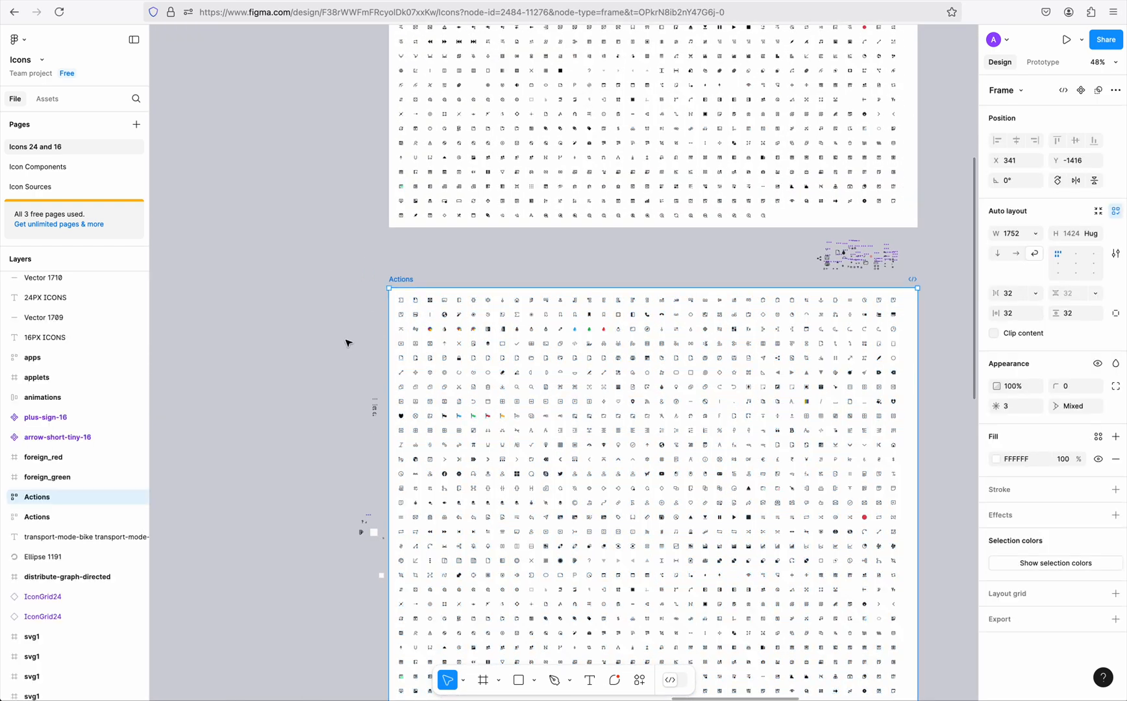
pyautogui.scroll(3)
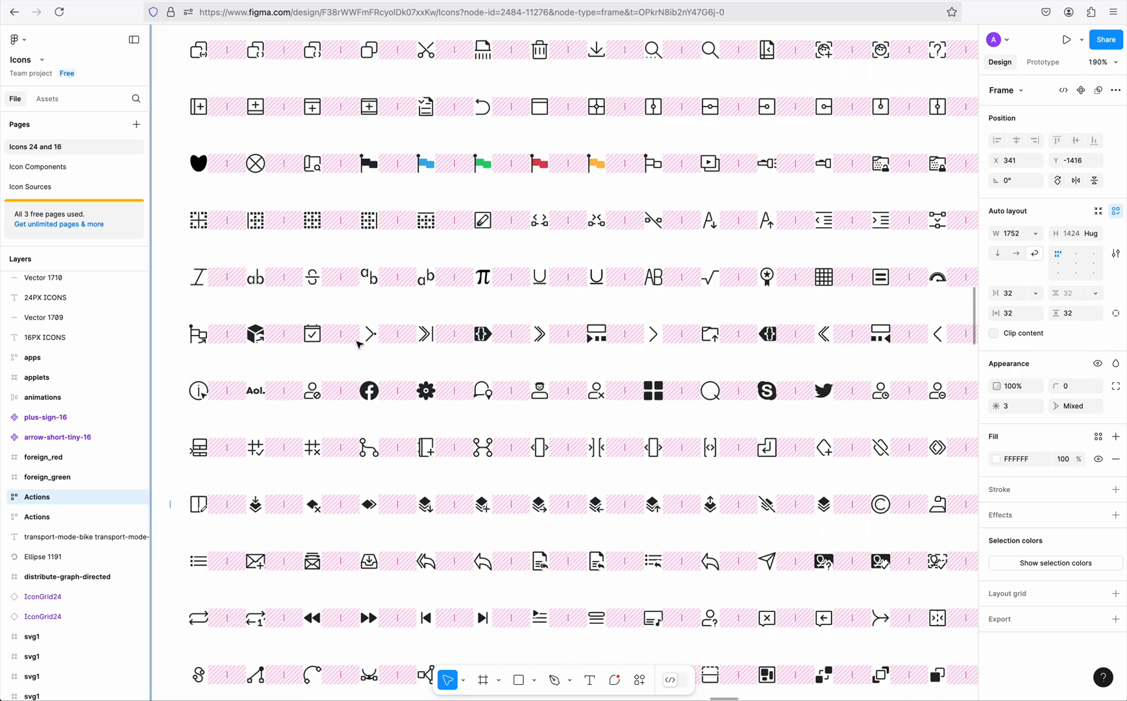
pyautogui.click(483, 391)
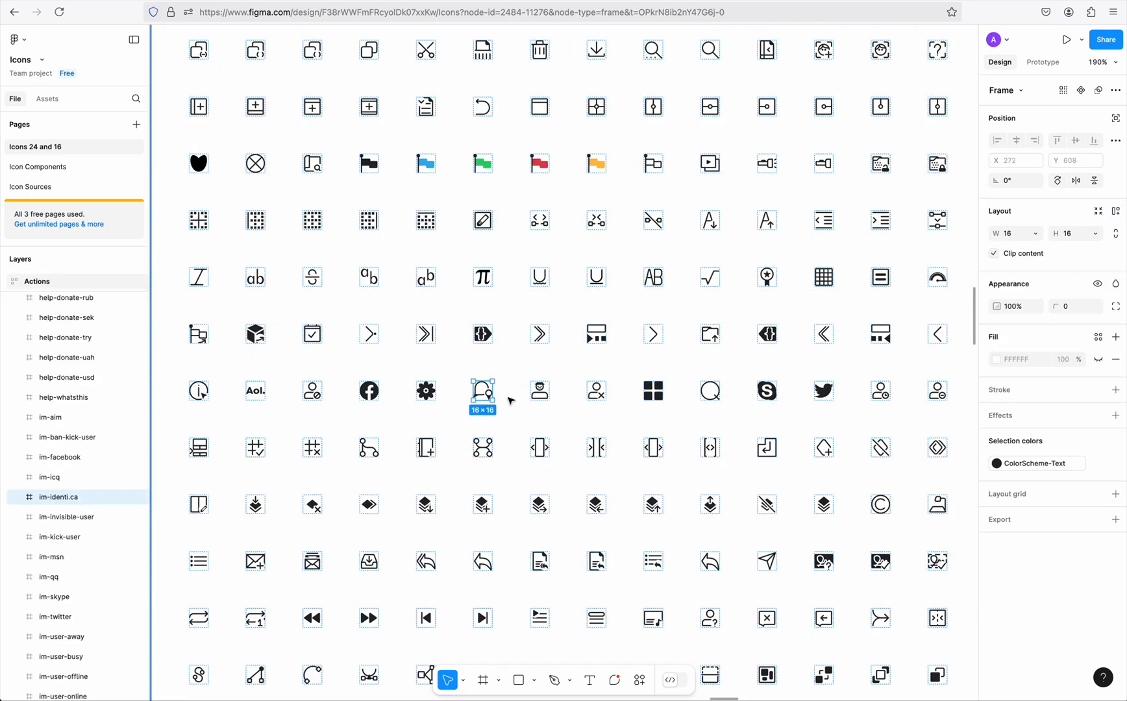
pyautogui.hscroll(3)
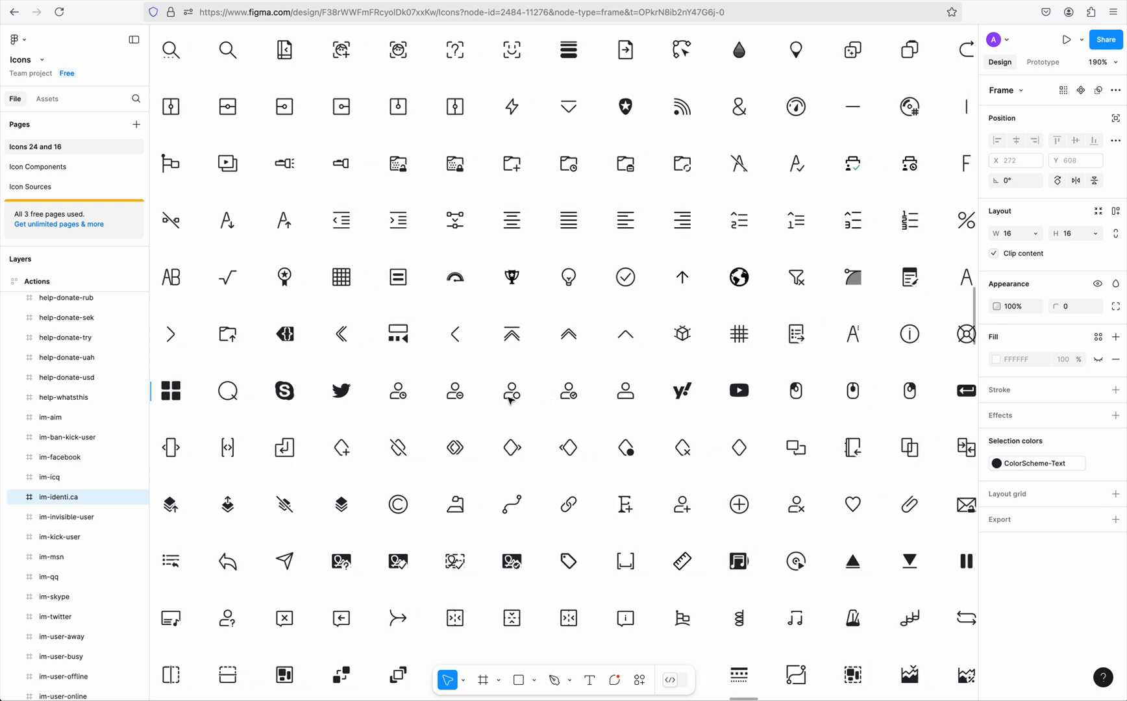
pyautogui.hscroll(3)
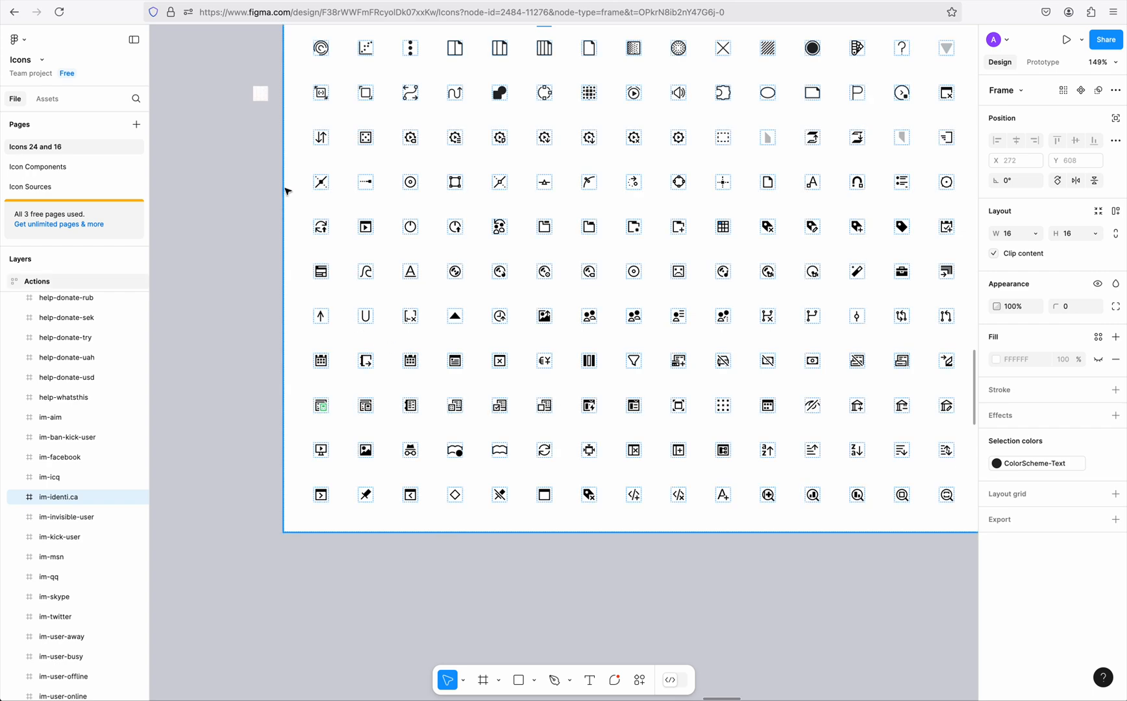
pyautogui.moveTo(338, 137)
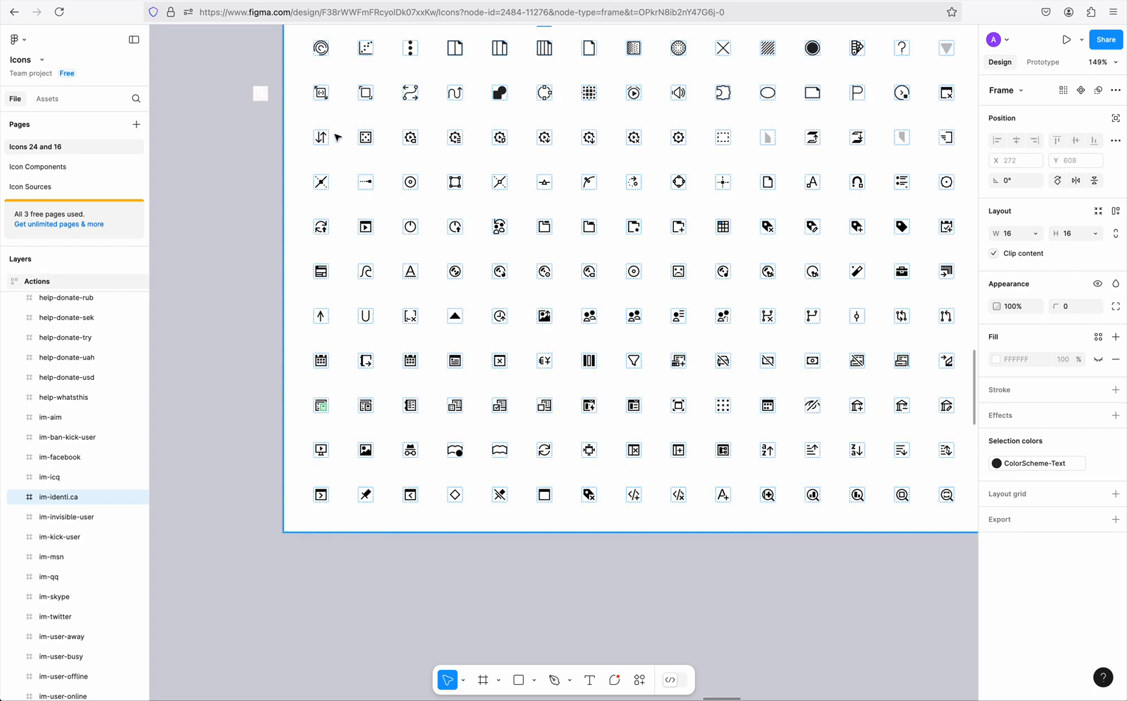
# Step: Deselect everything and pan across the apps, devices, emblems and mimetypes frames
pyautogui.click(321, 495)
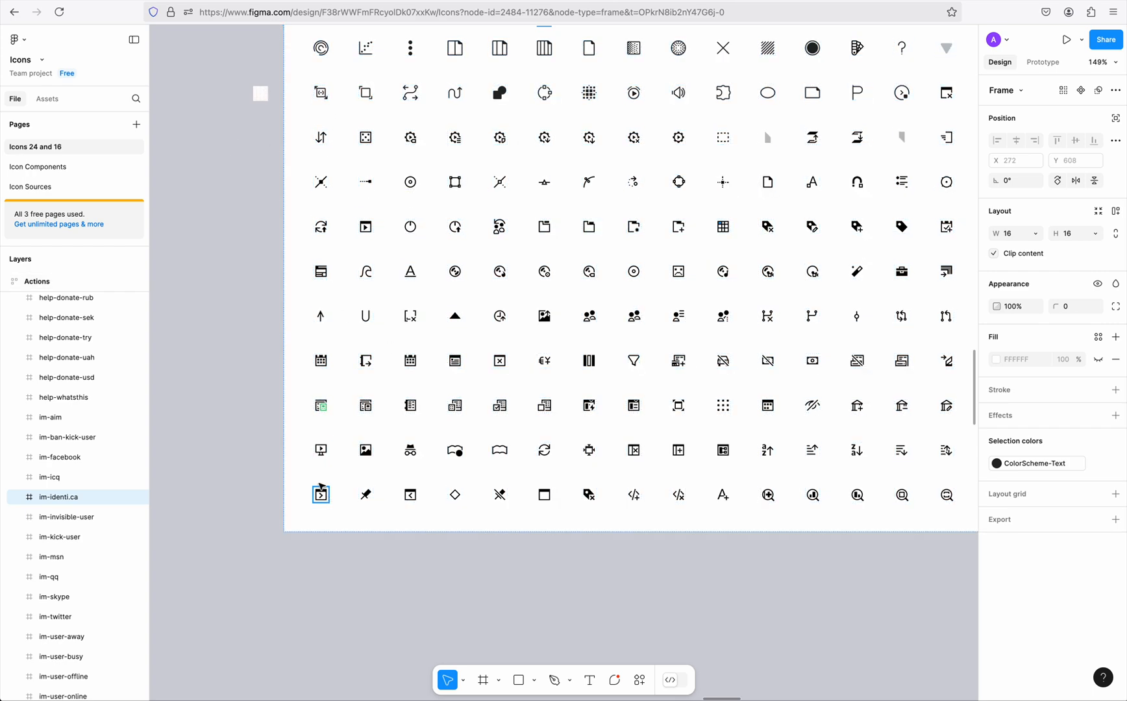
pyautogui.scroll(-3)
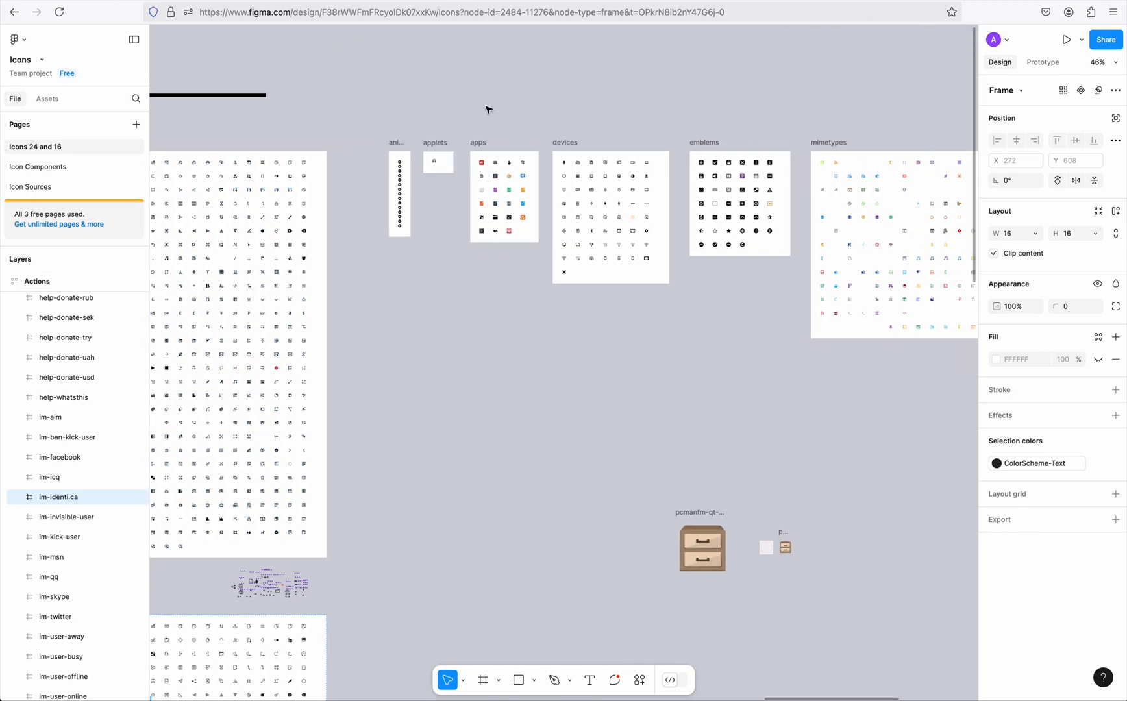
pyautogui.click(598, 392)
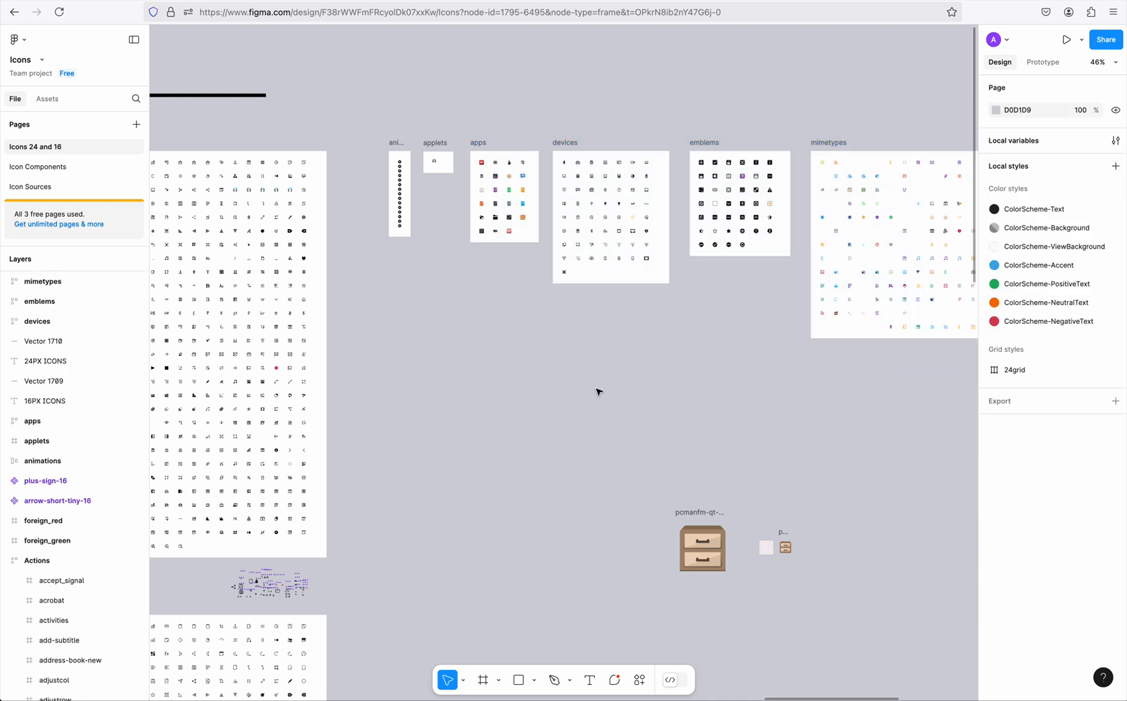
pyautogui.scroll(-3)
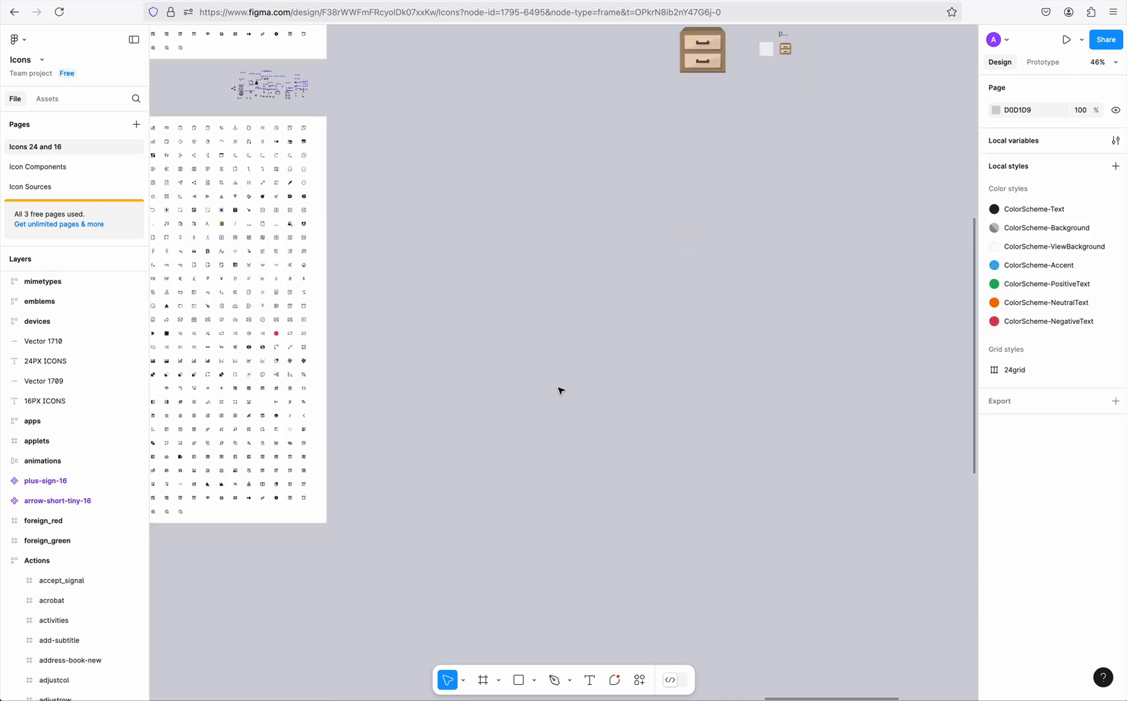